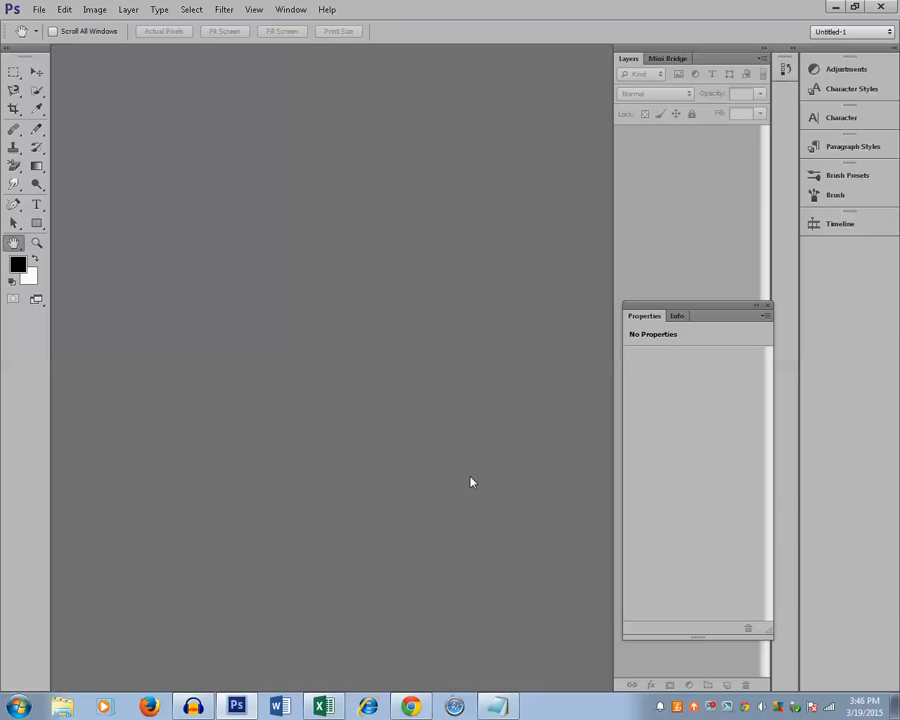
{"action": "mouse_move", "coordinate": [236, 116]}
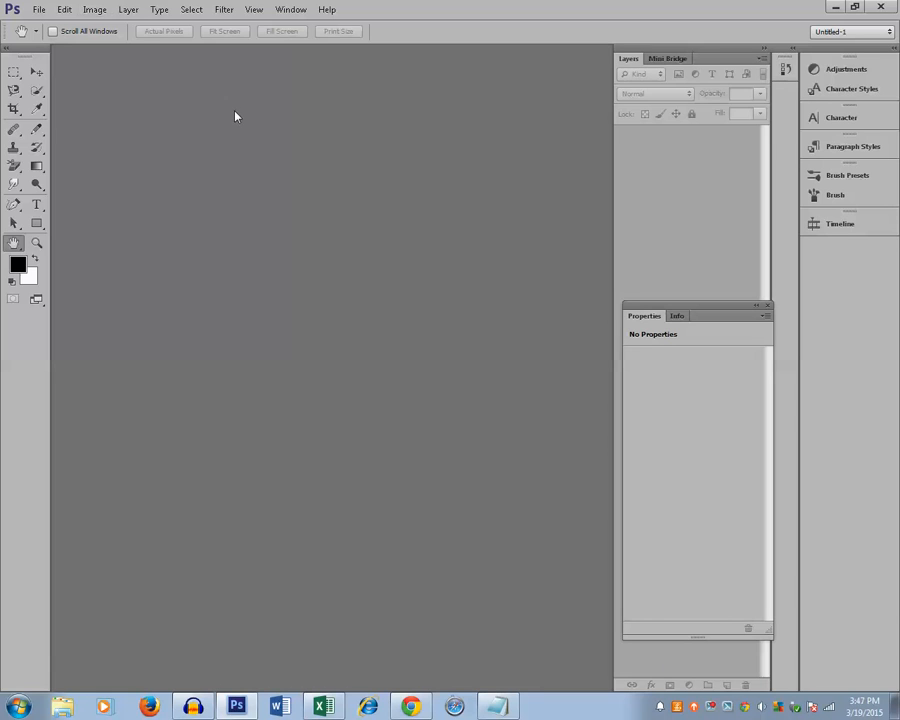
Step: Open the Wrinkles-On-Face photo from the Desktop via File > Open
{"action": "left_click", "coordinate": [38, 8]}
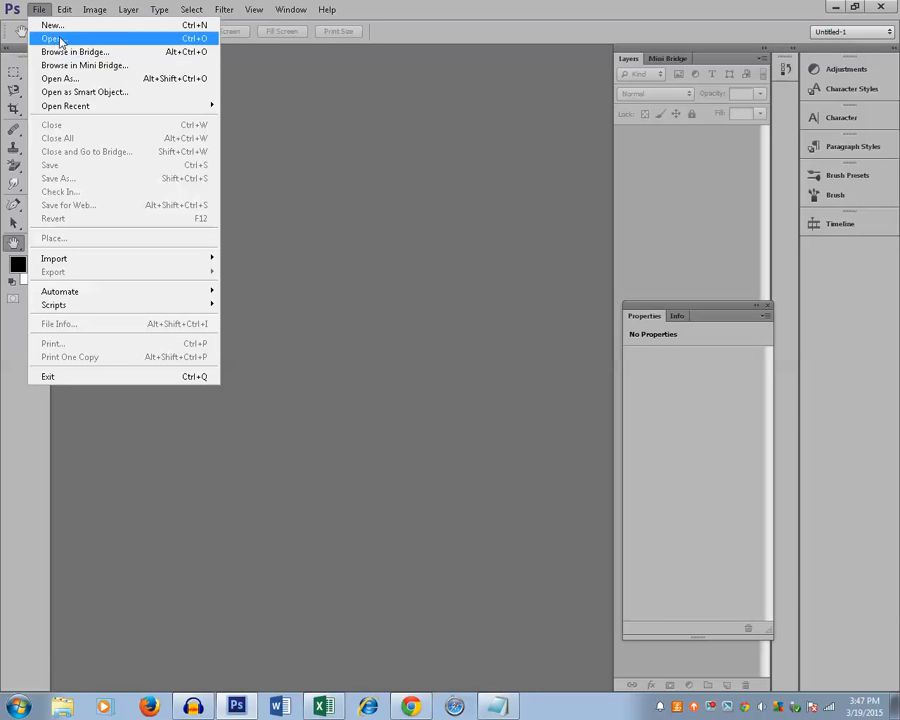
{"action": "left_click", "coordinate": [50, 38]}
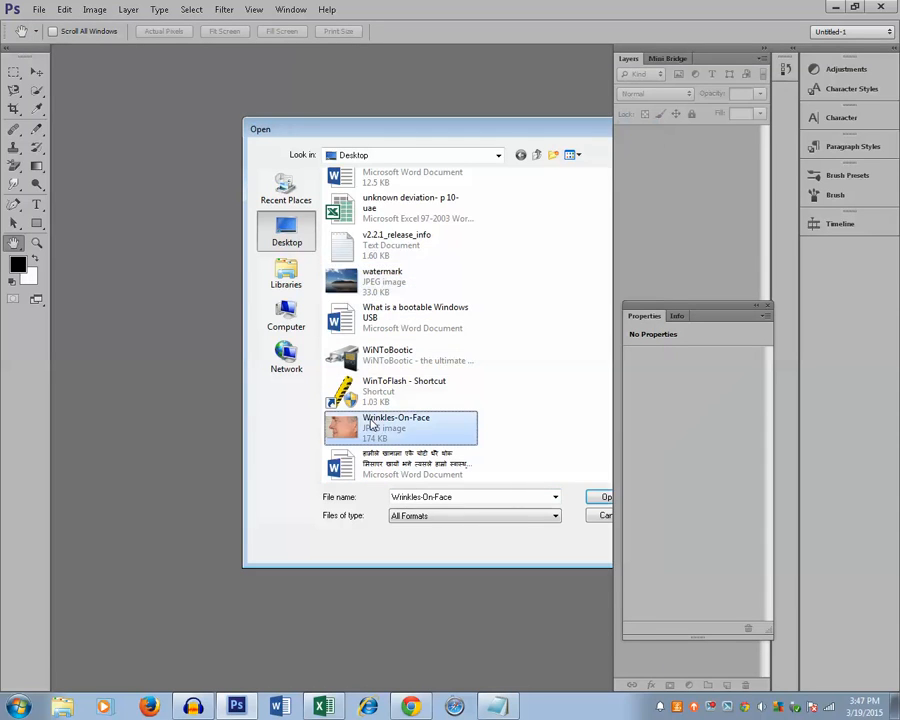
{"action": "left_click", "coordinate": [604, 496]}
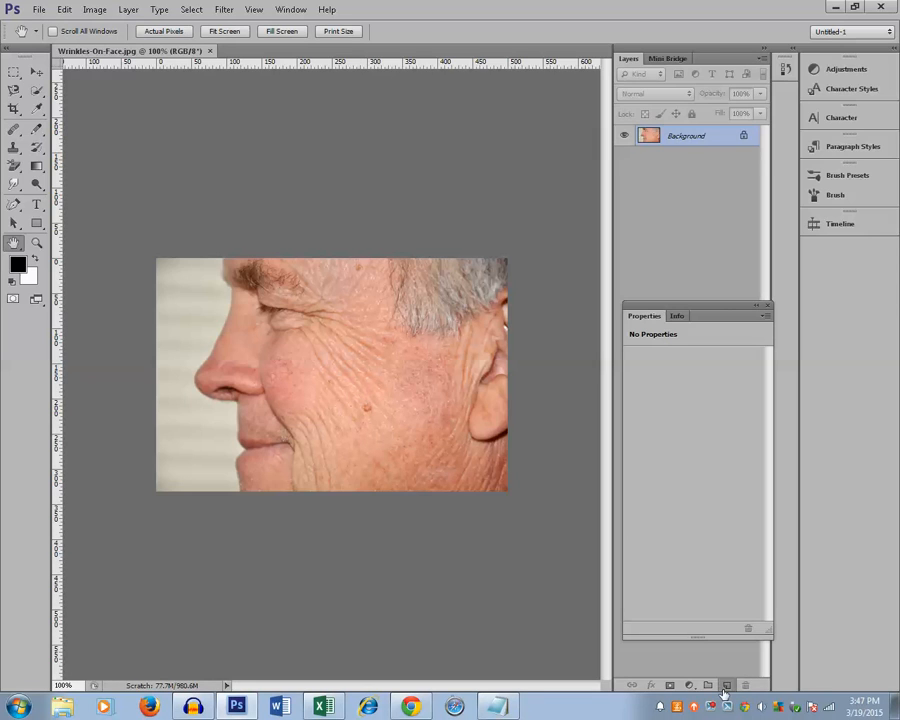
Step: Duplicate the Background layer into Layer 1 and make Layer 1 active
{"action": "left_click", "coordinate": [726, 684]}
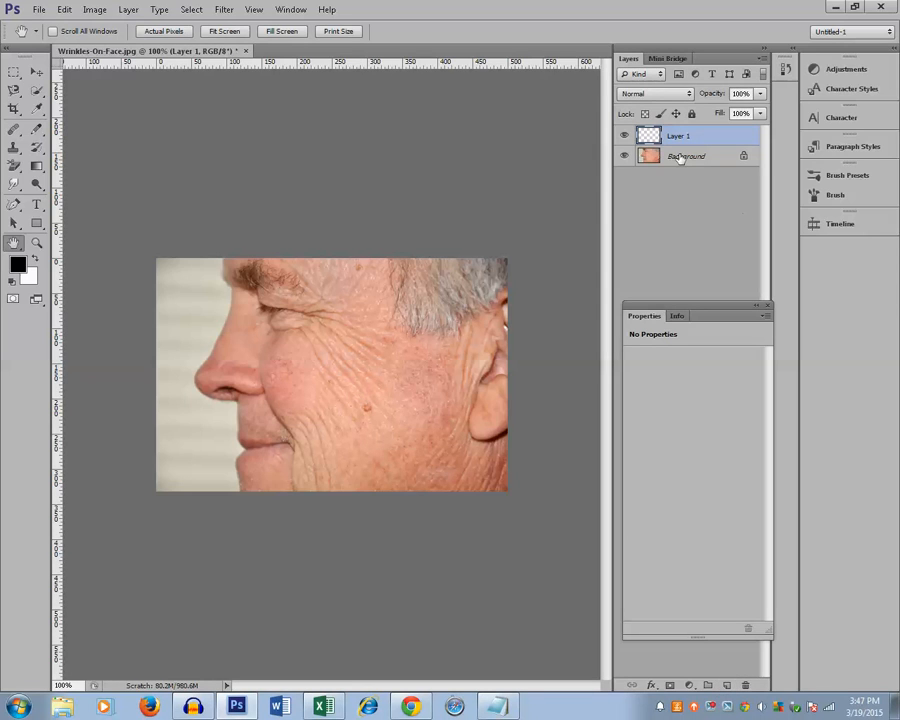
{"action": "left_click", "coordinate": [686, 156]}
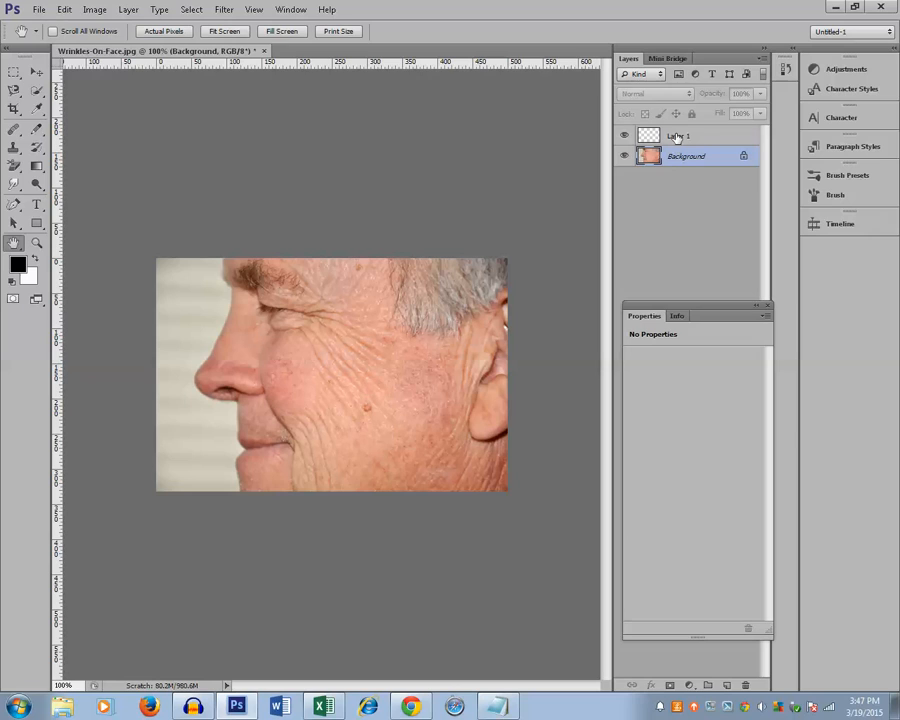
{"action": "left_click", "coordinate": [678, 136]}
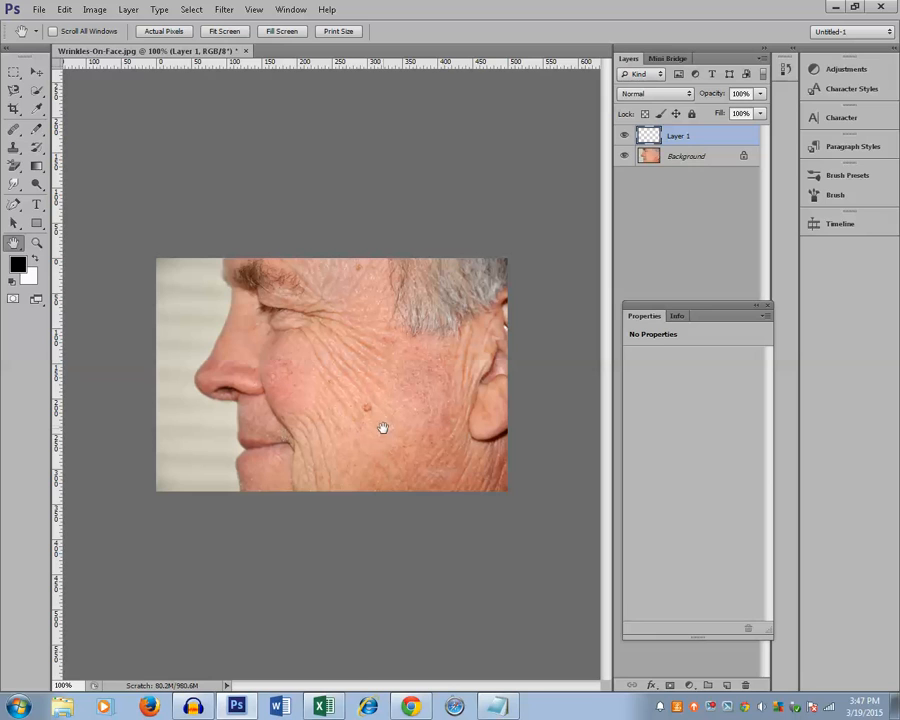
{"action": "mouse_move", "coordinate": [356, 408]}
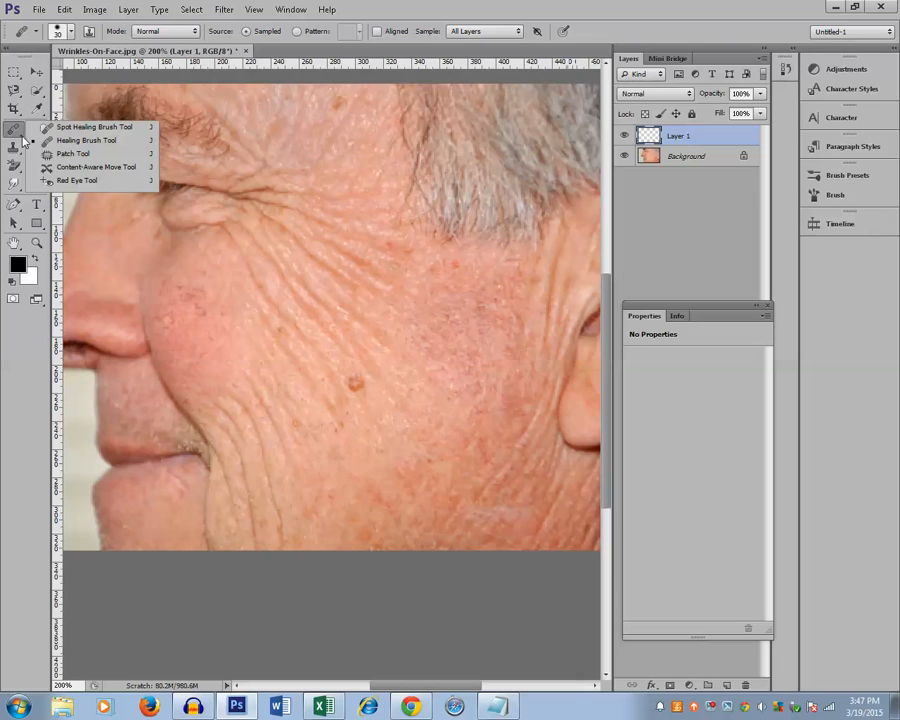
Step: With the Patch Tool, outline the long cheek wrinkle near the mole
{"action": "left_click", "coordinate": [72, 152]}
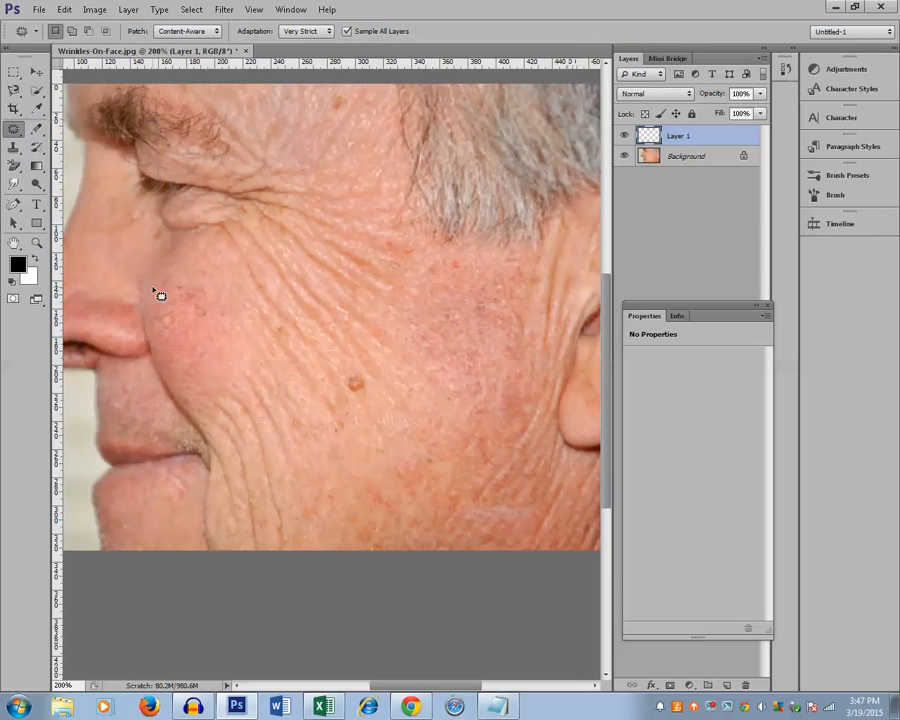
{"action": "mouse_move", "coordinate": [228, 244]}
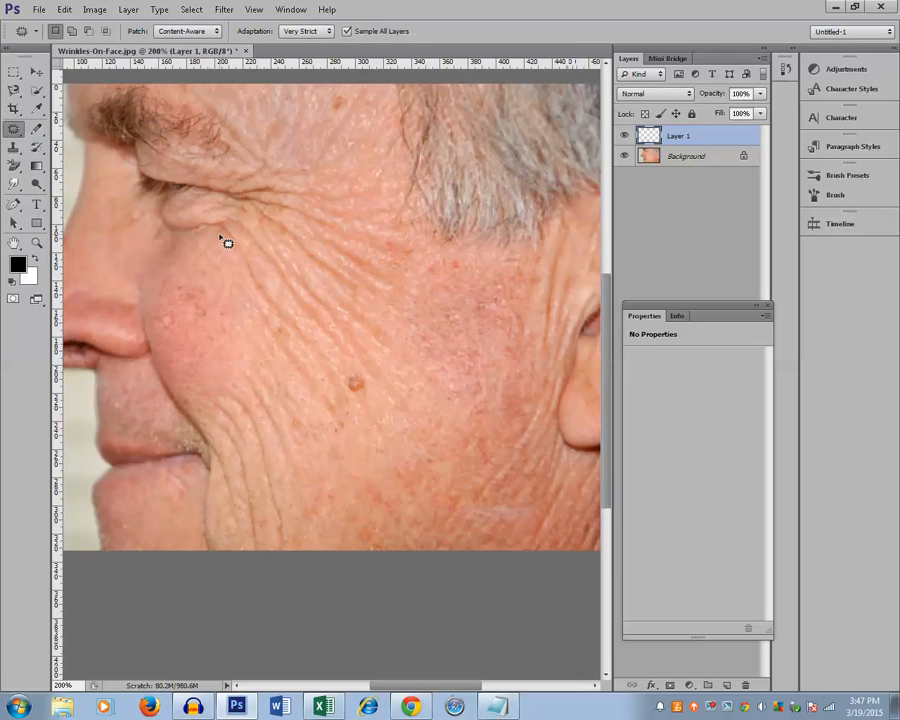
{"action": "left_click_drag", "start_coordinate": [222, 238], "coordinate": [264, 308]}
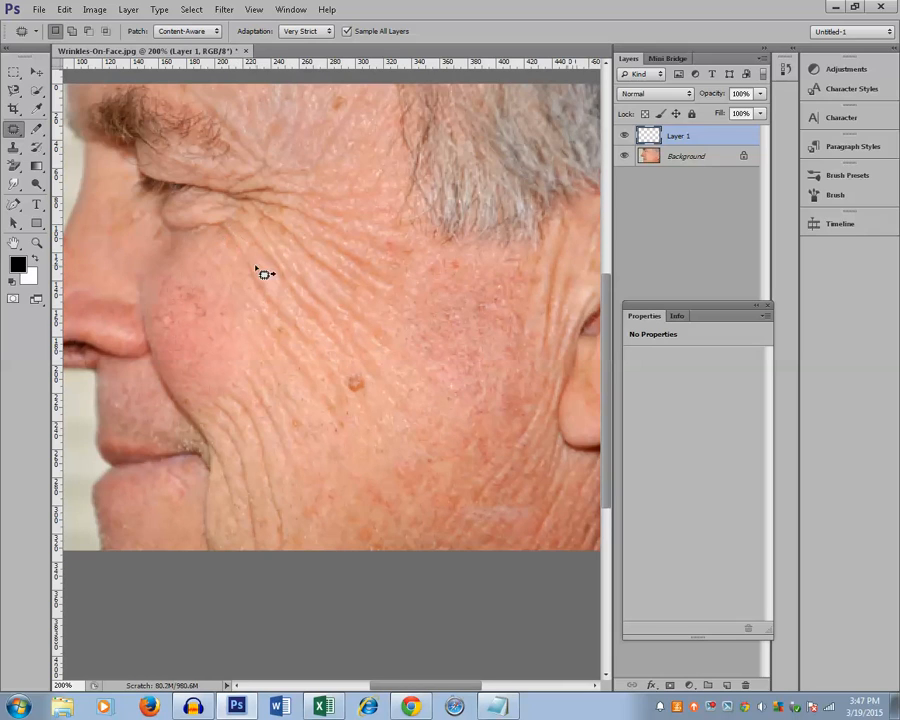
{"action": "left_click_drag", "start_coordinate": [224, 224], "coordinate": [320, 344]}
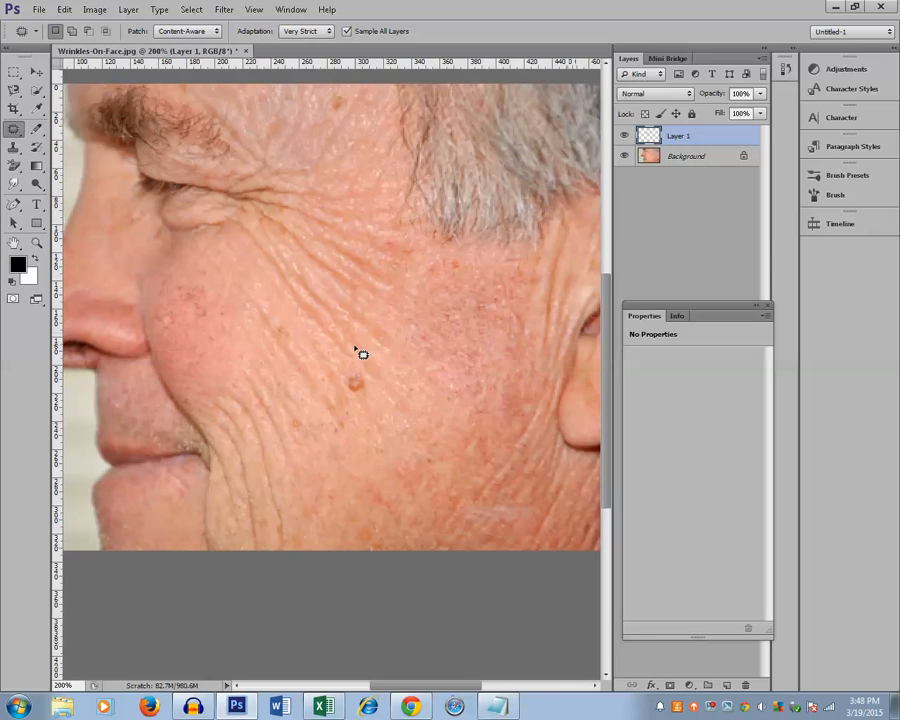
{"action": "mouse_move", "coordinate": [336, 420]}
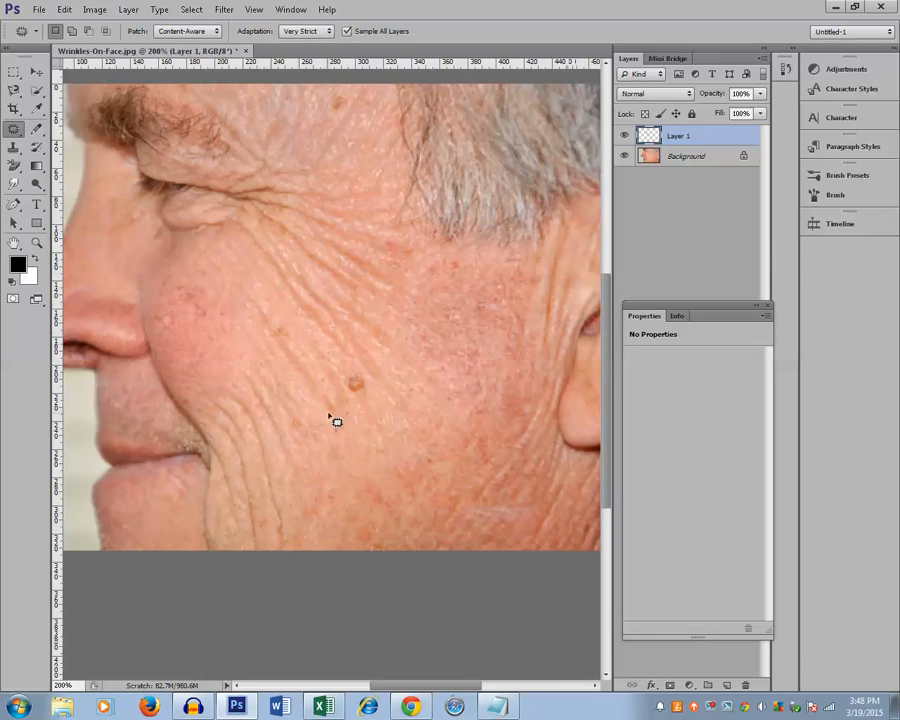
{"action": "left_click_drag", "start_coordinate": [248, 296], "coordinate": [318, 404]}
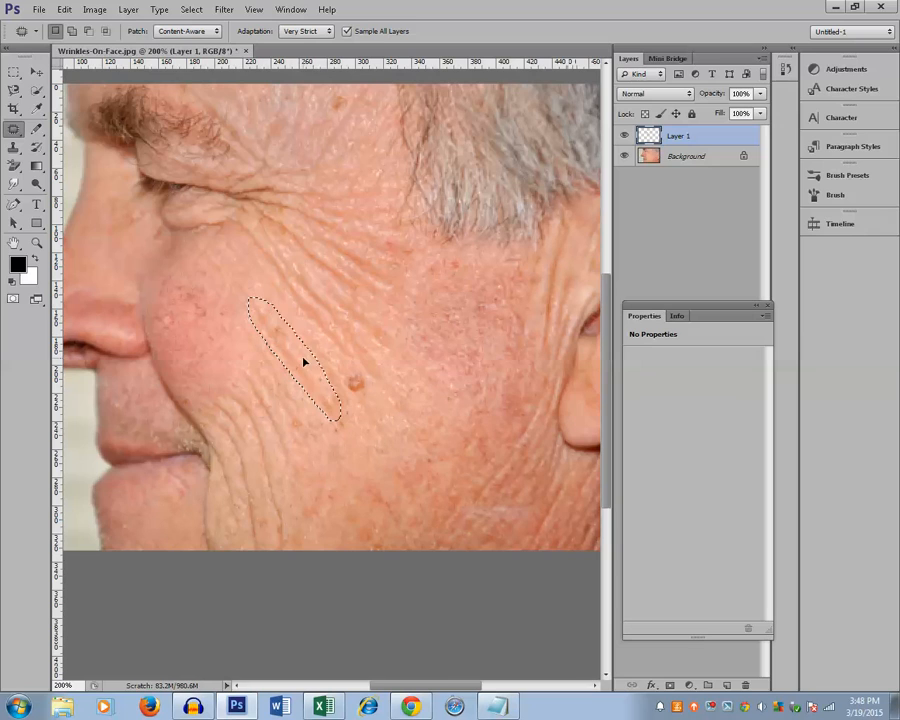
{"action": "left_click_drag", "start_coordinate": [300, 360], "coordinate": [320, 350]}
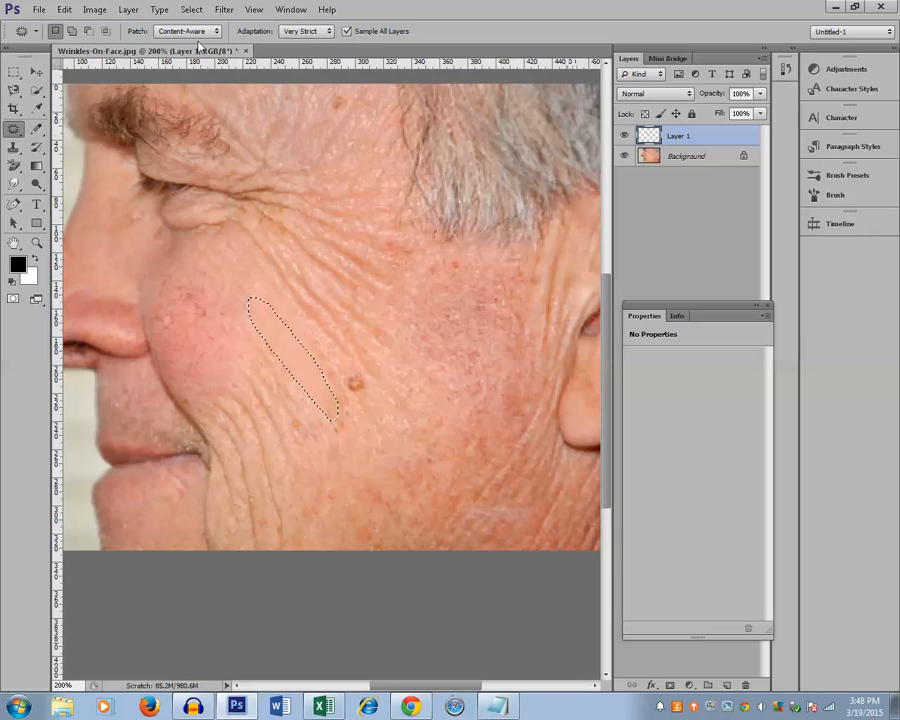
Step: Patch the outlined wrinkle Content-Aware by dragging it onto clean skin, then deselect
{"action": "left_click", "coordinate": [184, 32]}
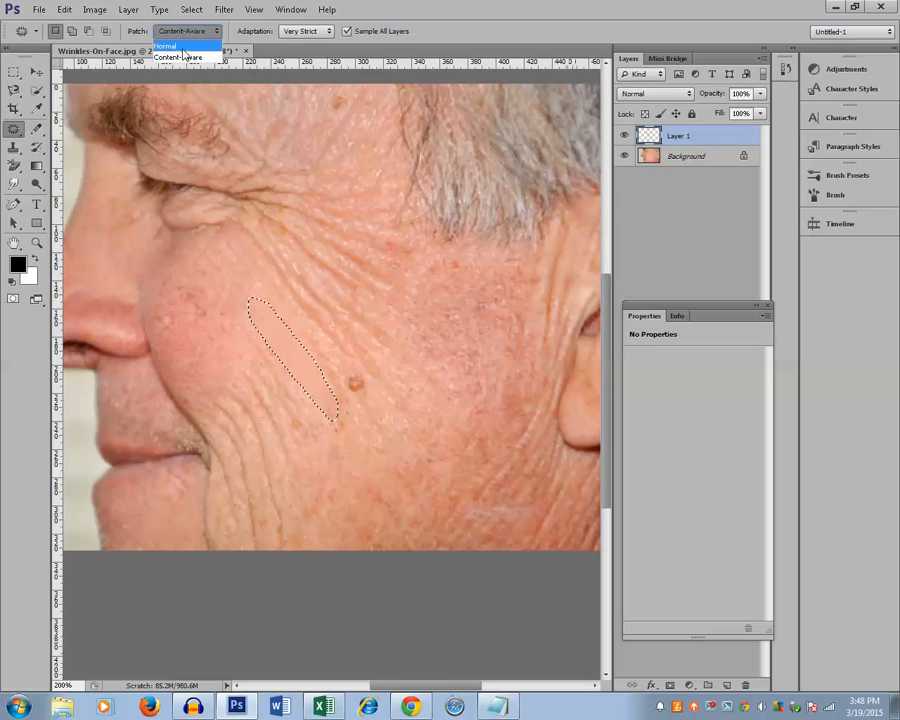
{"action": "left_click", "coordinate": [180, 56]}
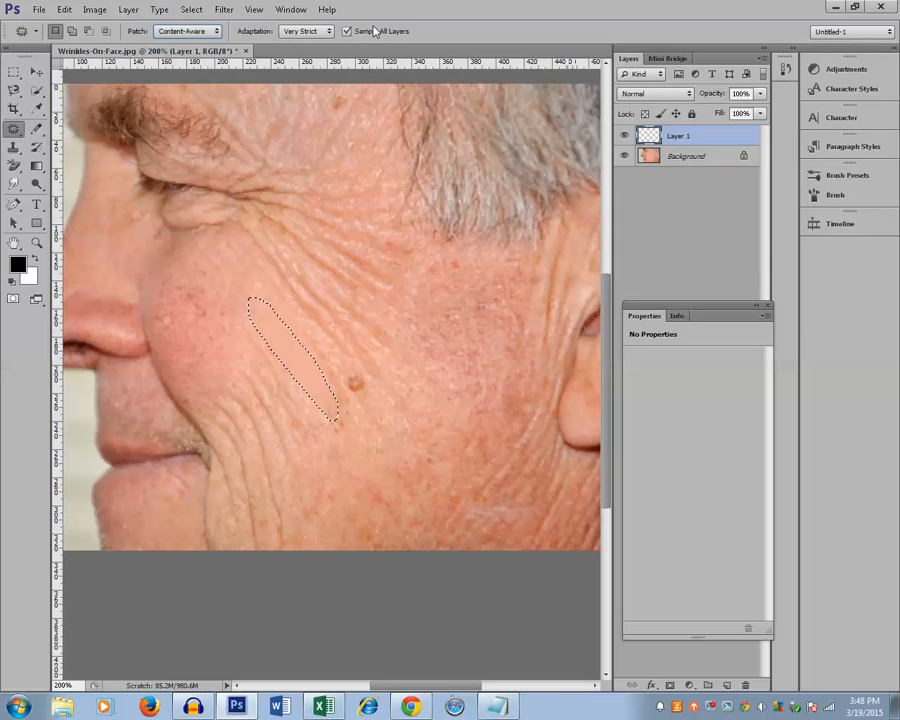
{"action": "mouse_move", "coordinate": [376, 30]}
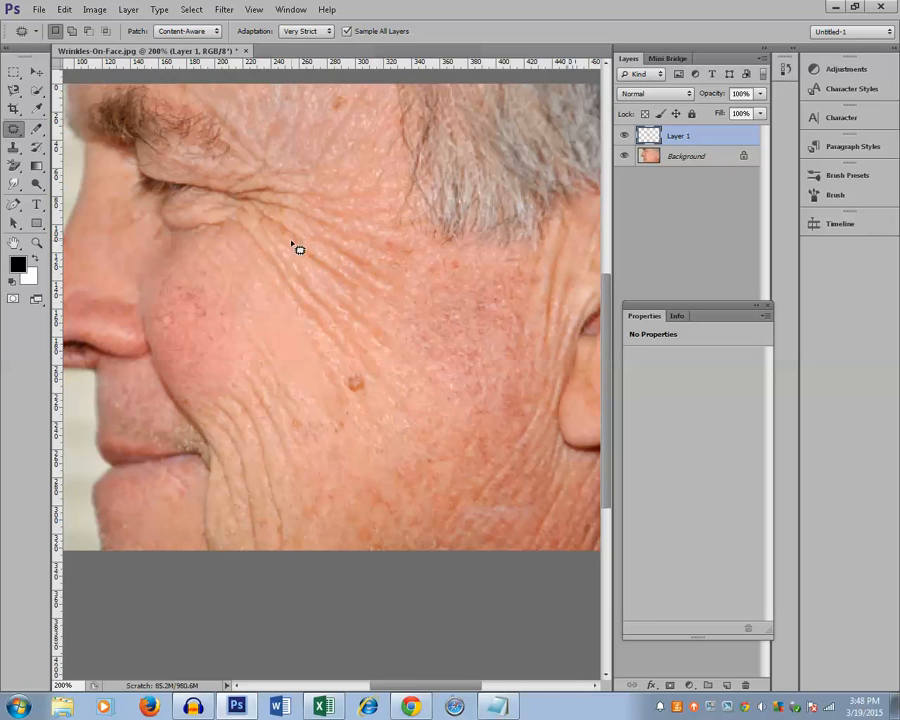
{"action": "left_click_drag", "start_coordinate": [290, 230], "coordinate": [364, 296]}
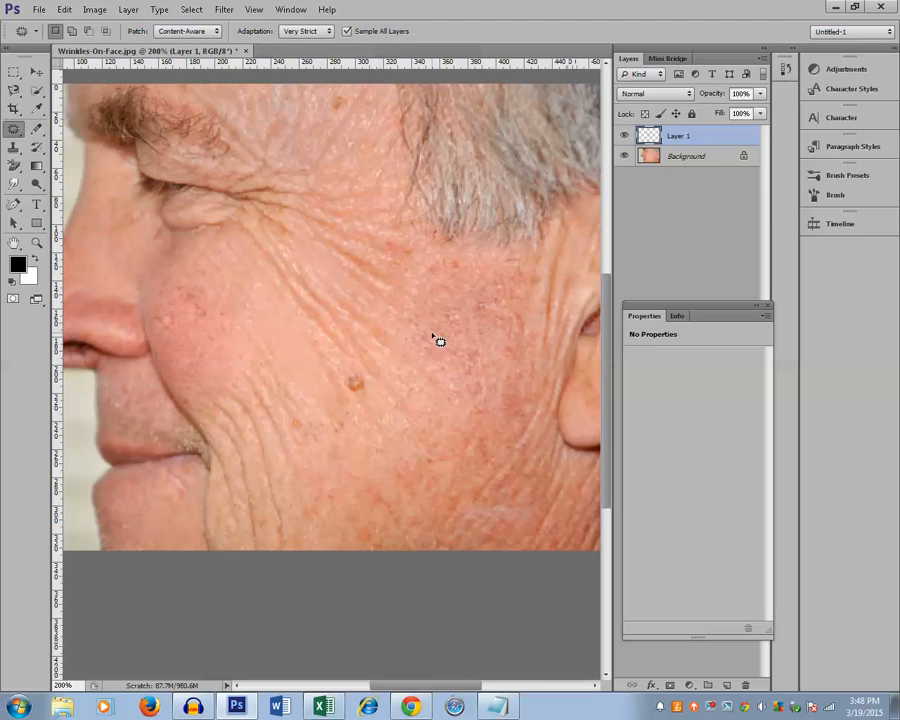
{"action": "left_click", "coordinate": [14, 244]}
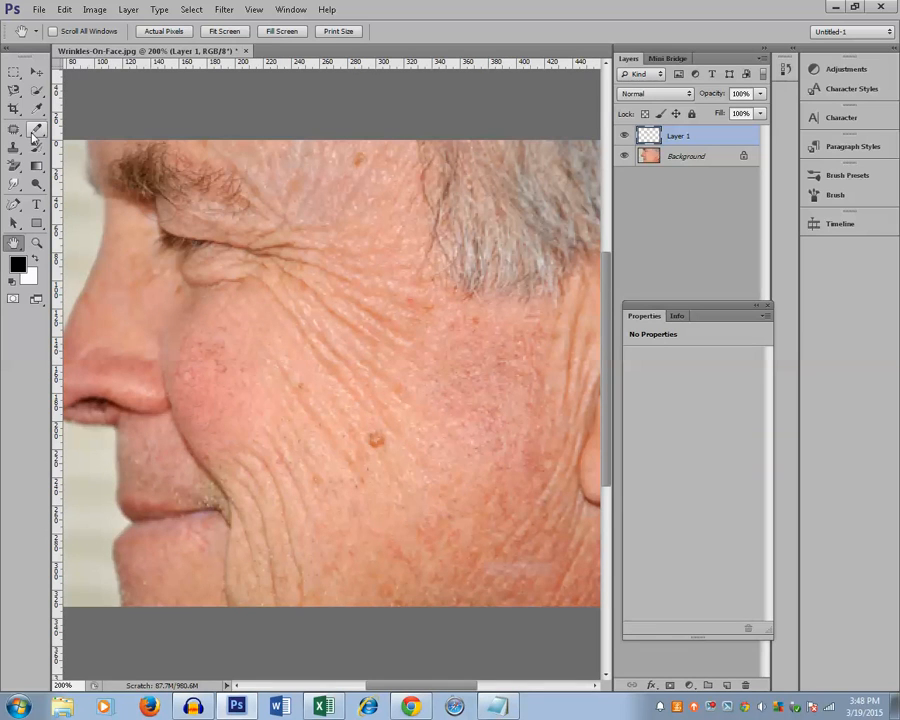
Step: Switch from the Patch Tool to the Healing Brush Tool for the remaining wrinkles
{"action": "left_click", "coordinate": [14, 130]}
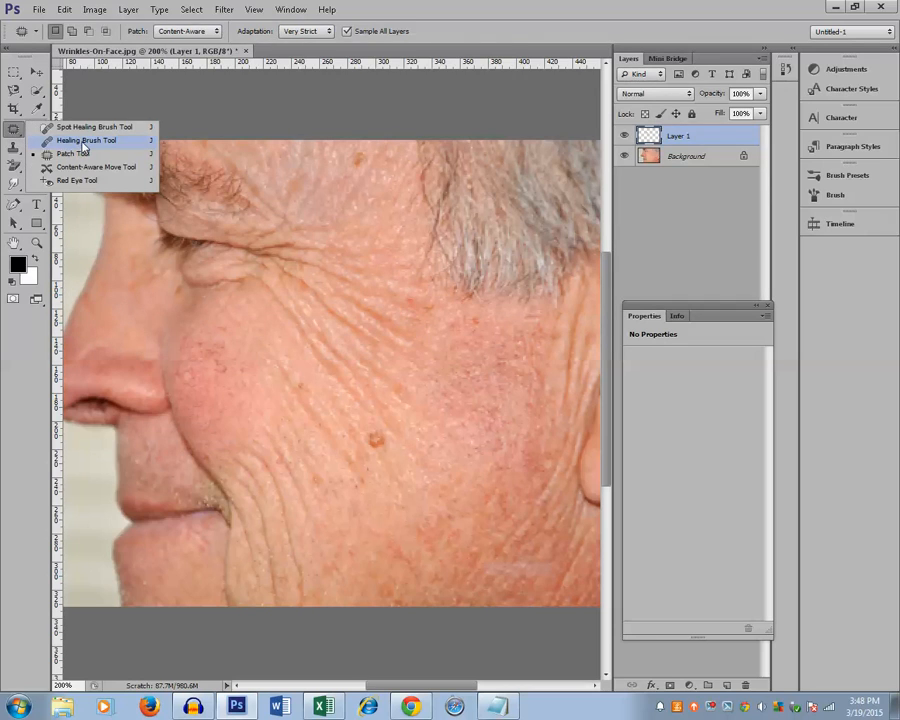
{"action": "left_click", "coordinate": [88, 140]}
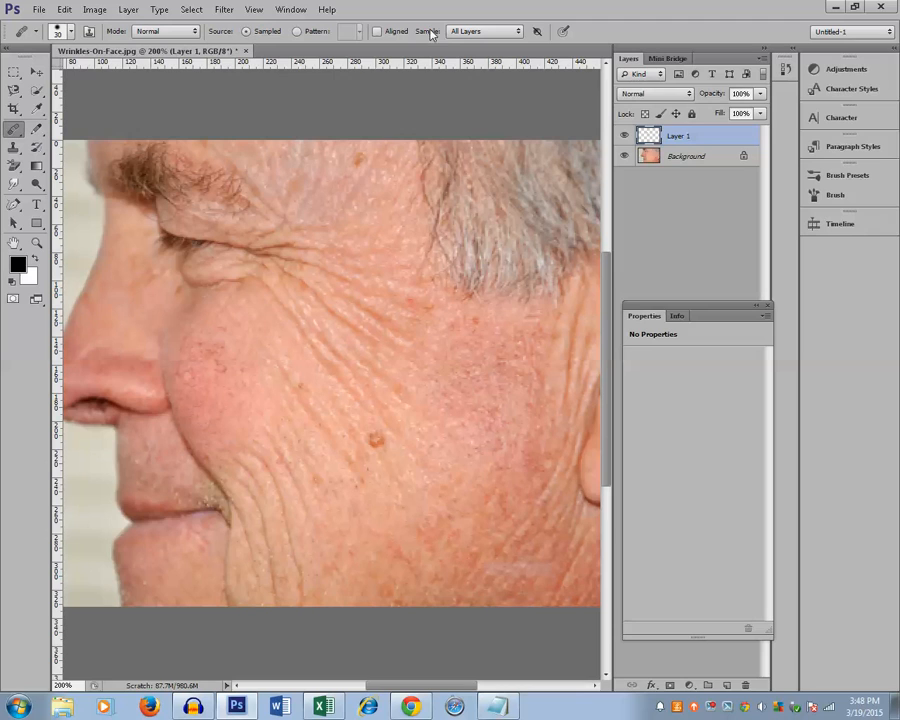
{"action": "mouse_move", "coordinate": [294, 344]}
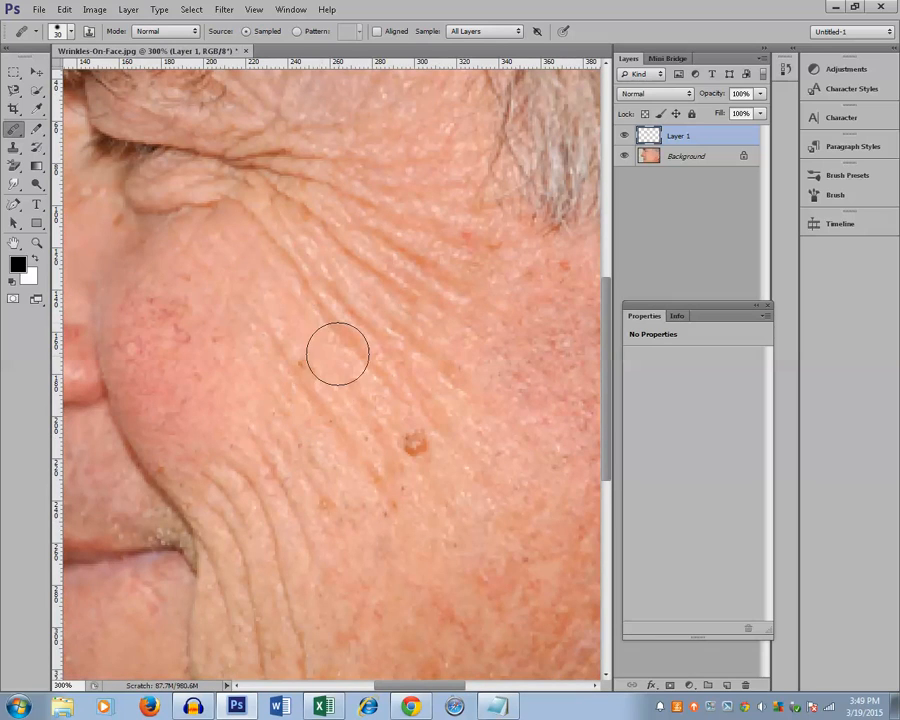
{"action": "mouse_move", "coordinate": [336, 312]}
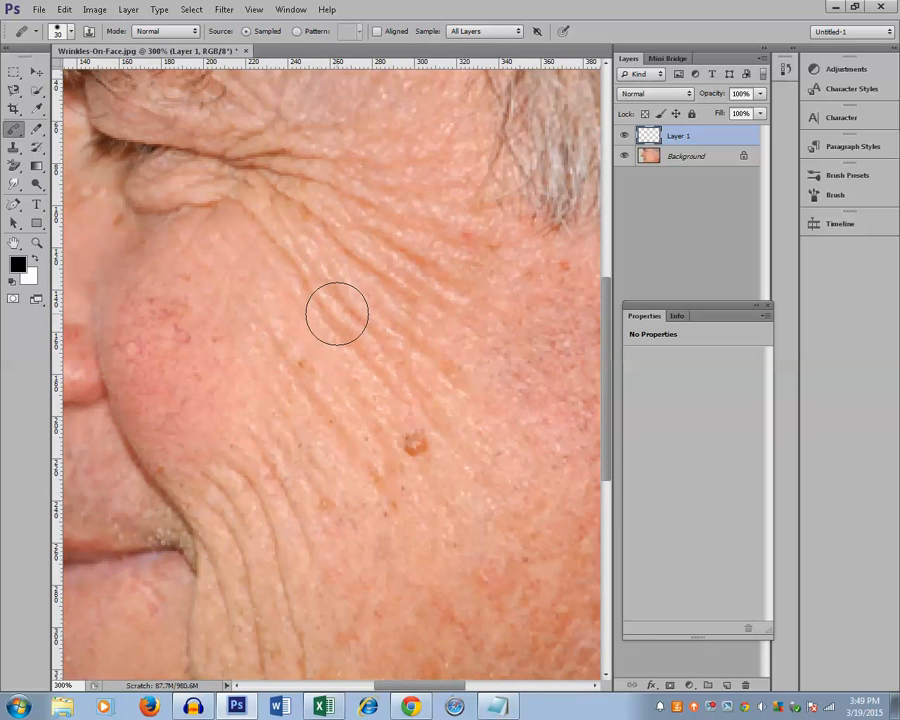
{"action": "mouse_move", "coordinate": [326, 310]}
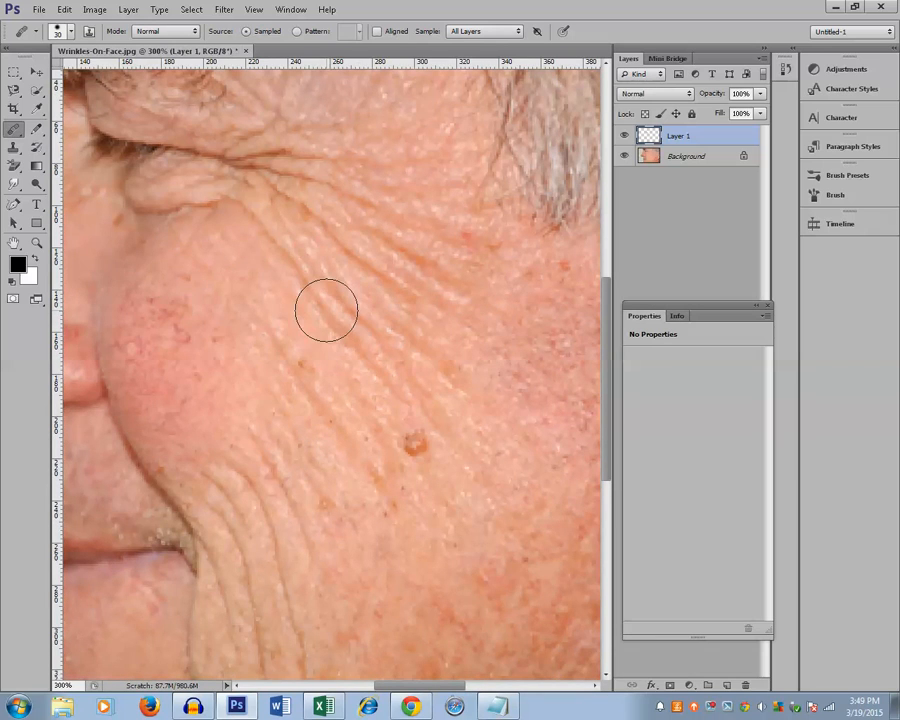
{"action": "mouse_move", "coordinate": [346, 312]}
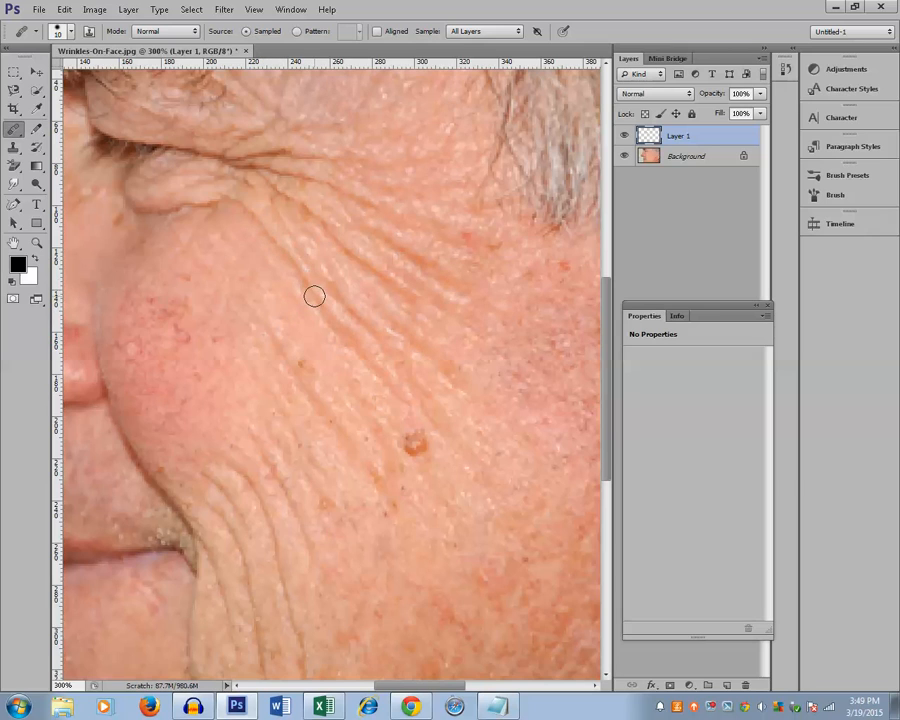
{"action": "mouse_move", "coordinate": [256, 244]}
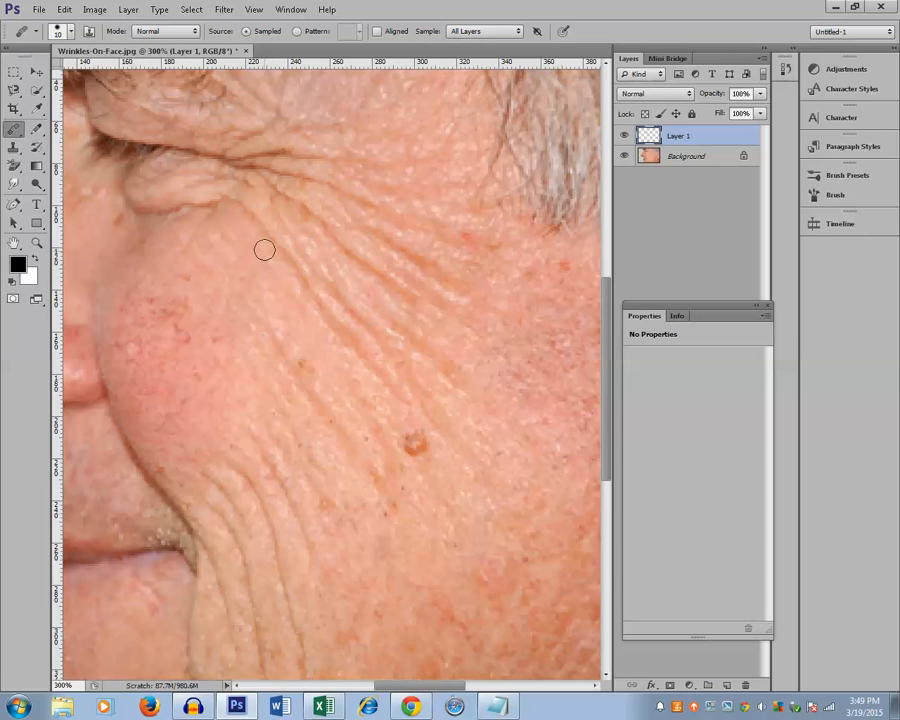
{"action": "mouse_move", "coordinate": [264, 256]}
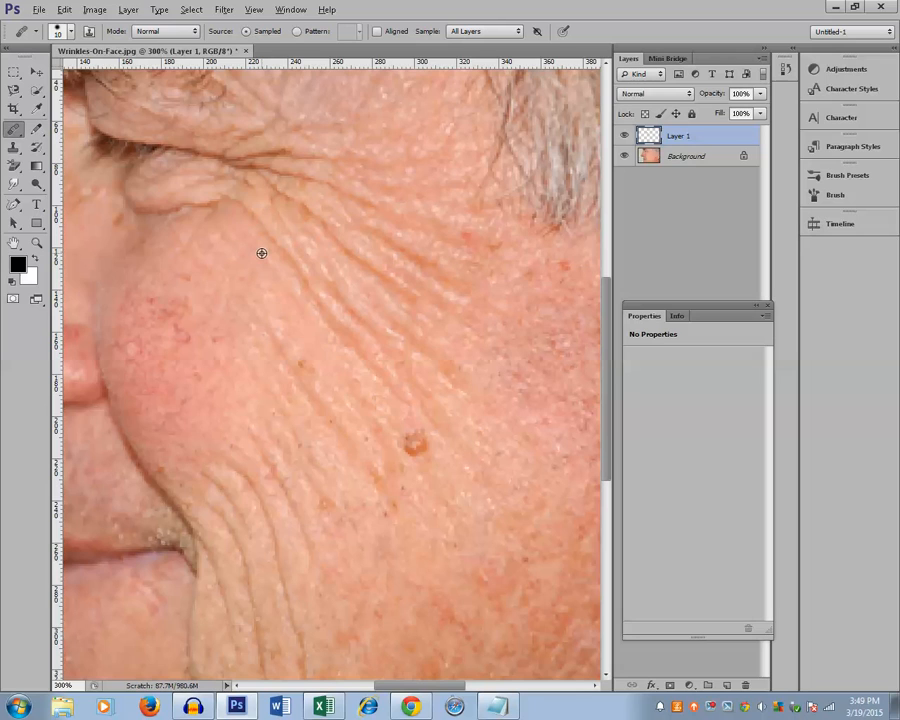
{"action": "mouse_move", "coordinate": [262, 244]}
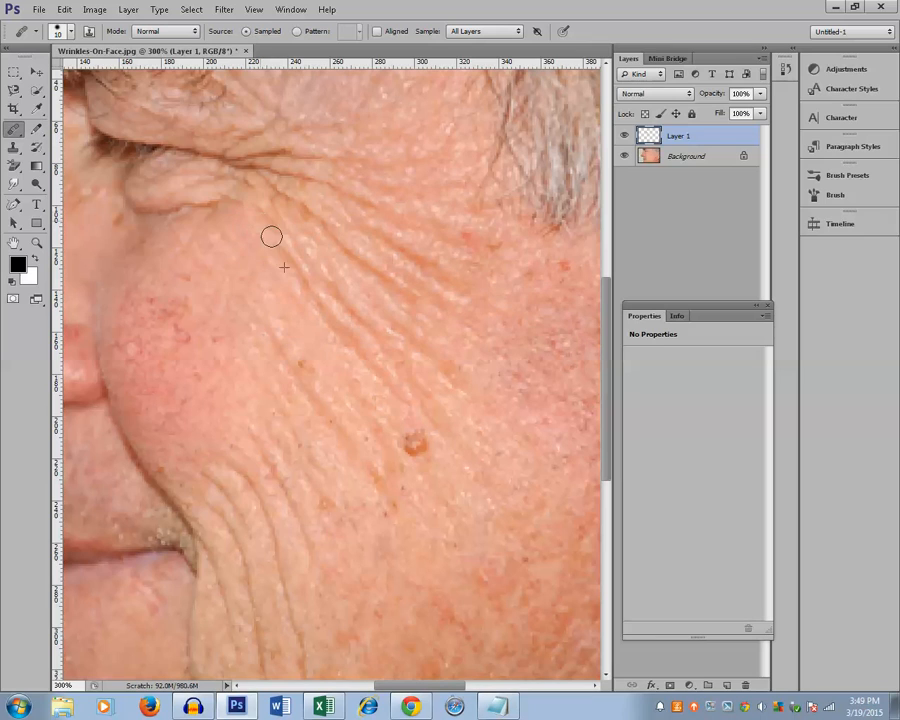
{"action": "mouse_move", "coordinate": [296, 276]}
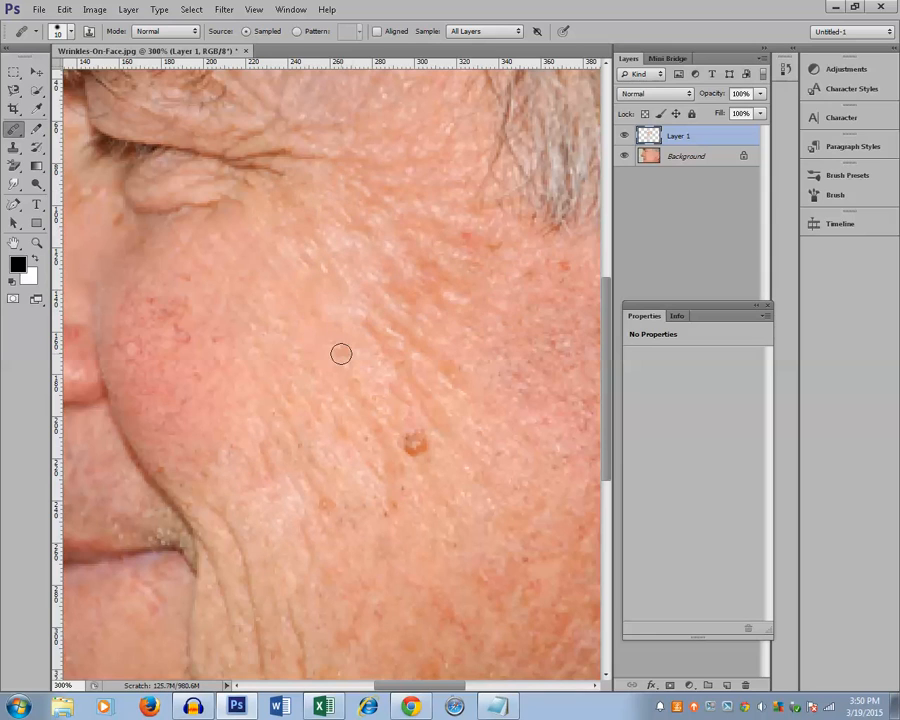
{"action": "mouse_move", "coordinate": [354, 508]}
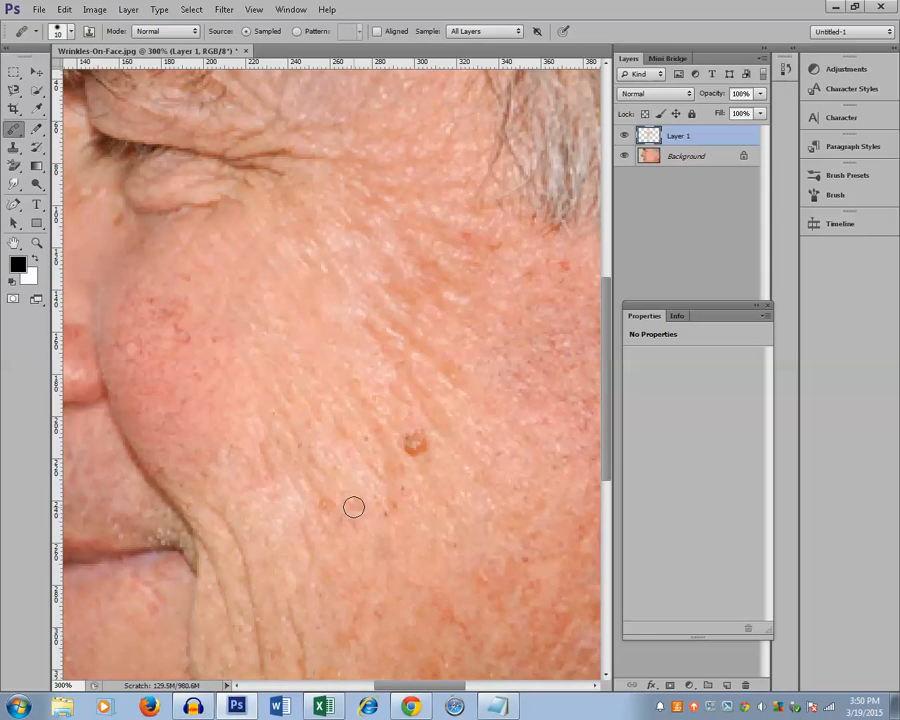
Step: Move the view down to the lower cheek beside the mouth for healing
{"action": "scroll", "scroll_direction": "down", "scroll_amount": 3}
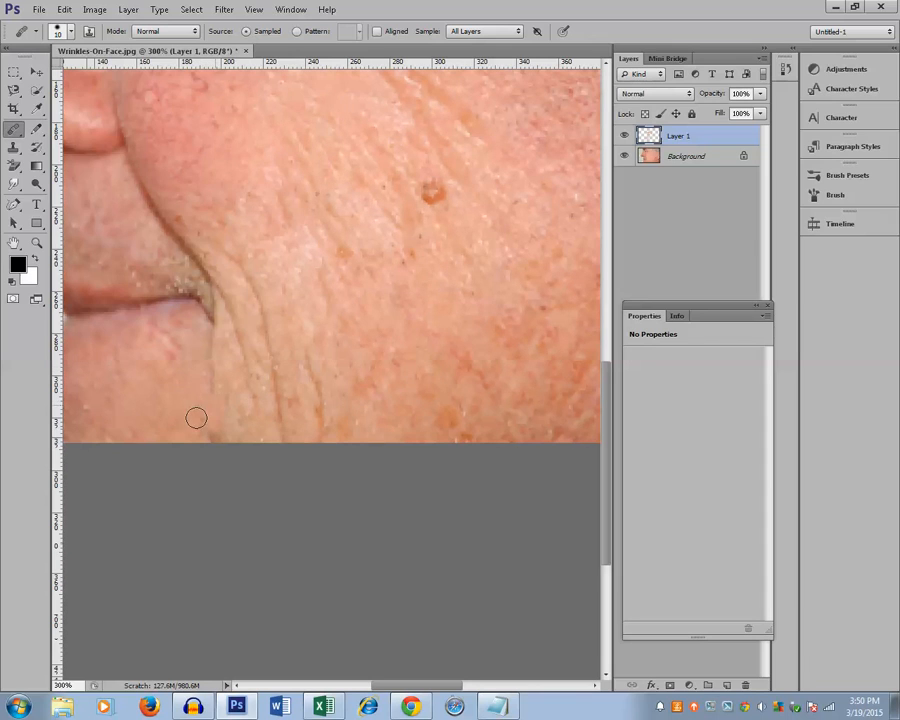
{"action": "mouse_move", "coordinate": [210, 420]}
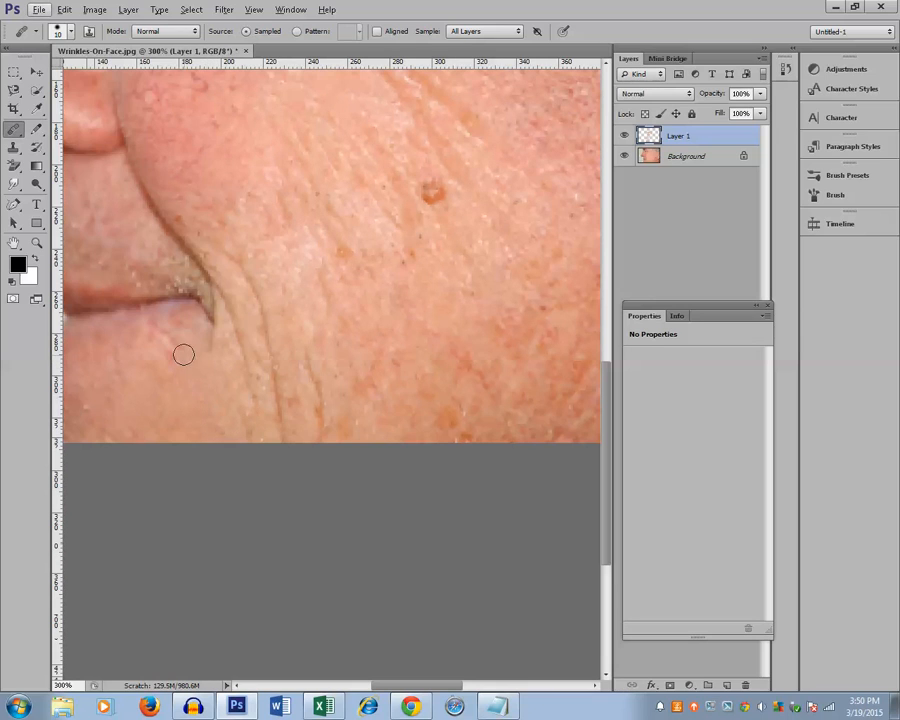
{"action": "mouse_move", "coordinate": [168, 352]}
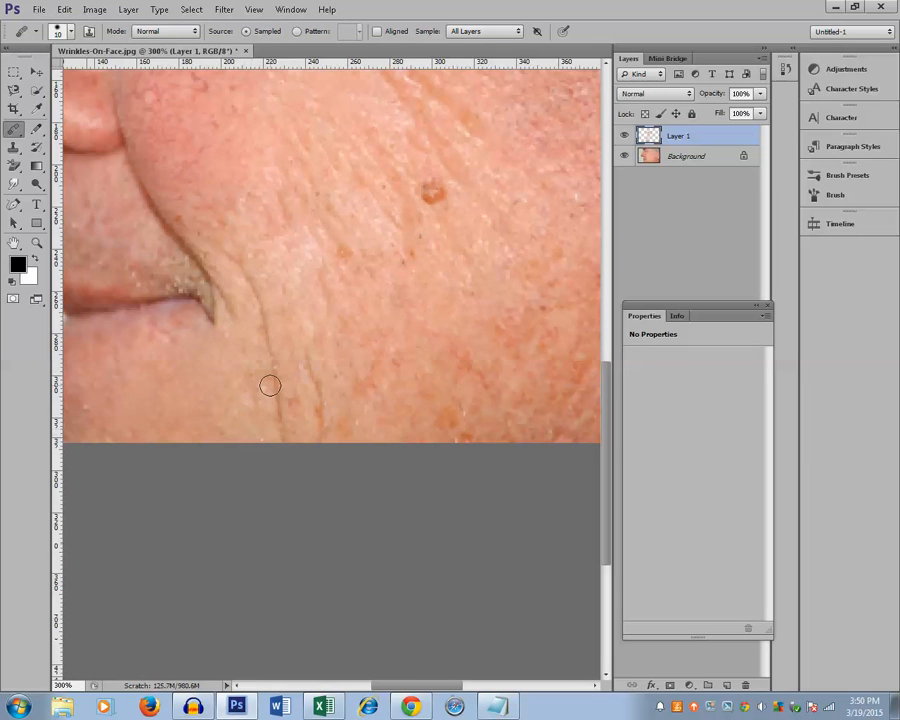
{"action": "mouse_move", "coordinate": [268, 356]}
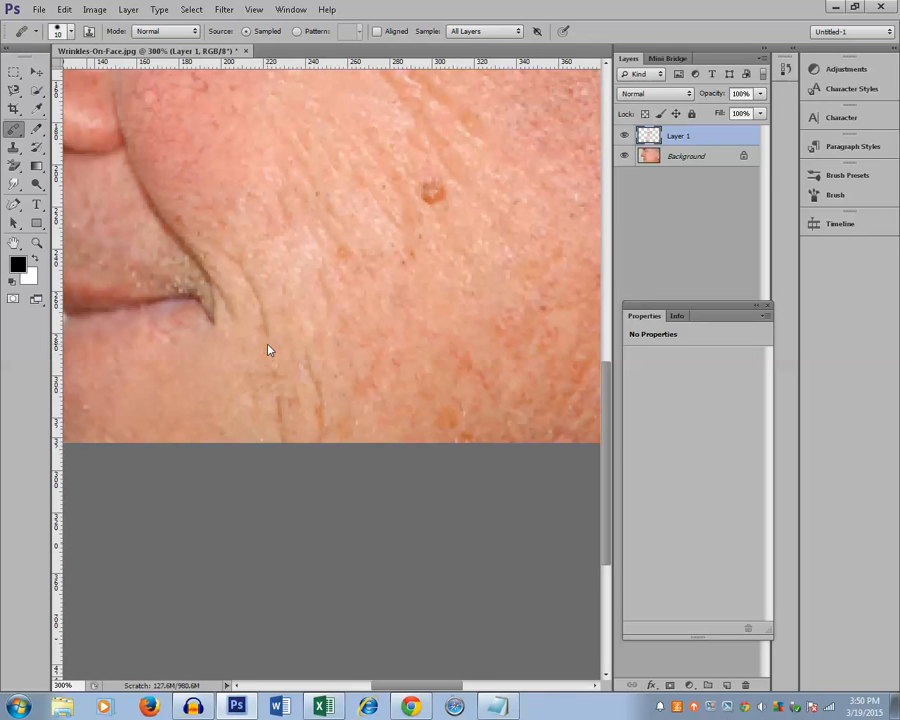
{"action": "mouse_move", "coordinate": [266, 324]}
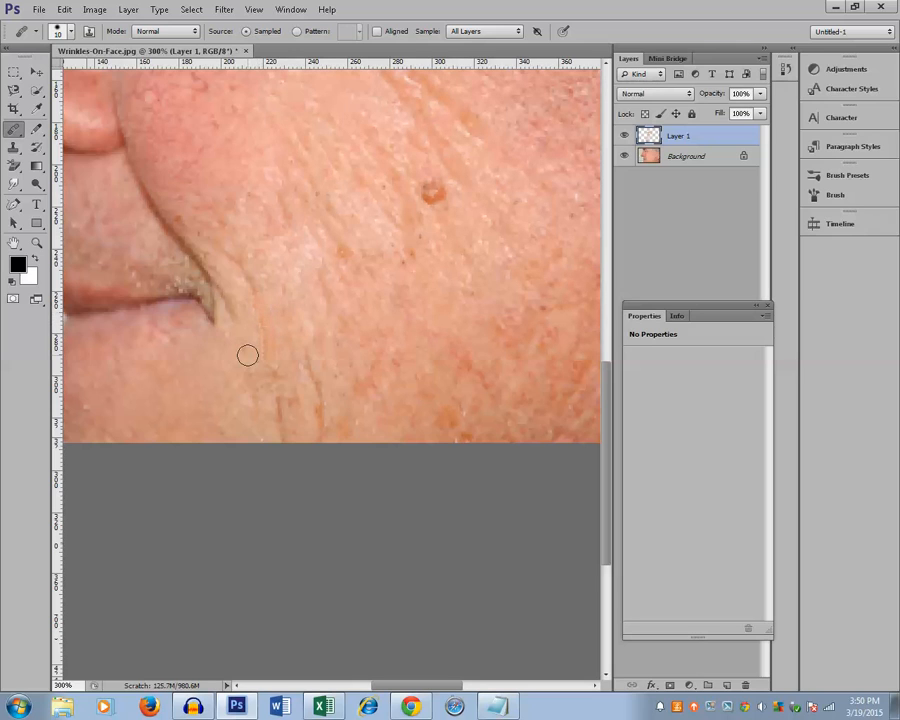
{"action": "mouse_move", "coordinate": [264, 332]}
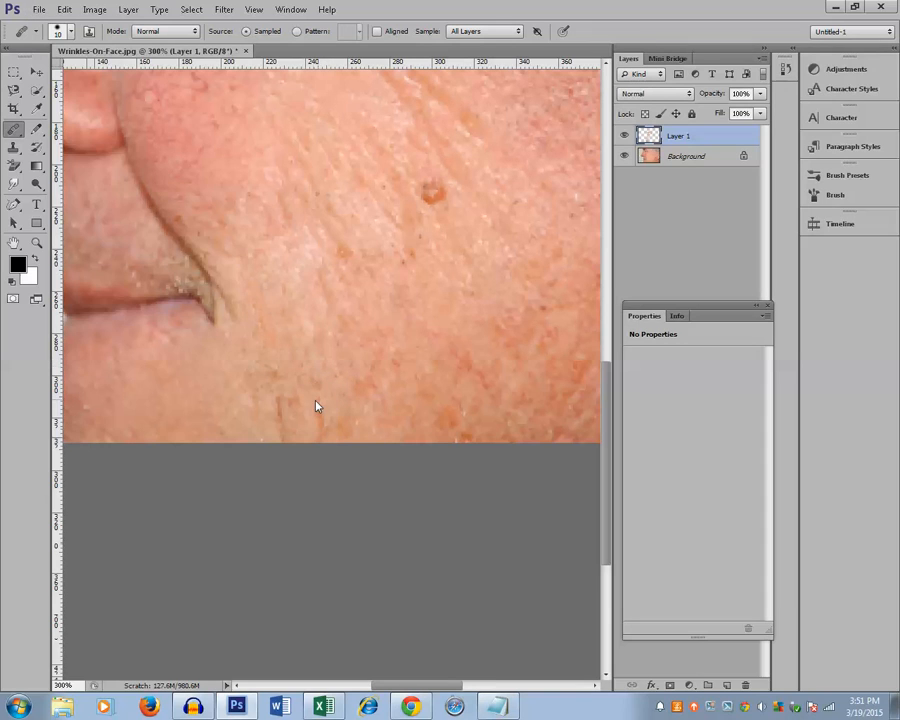
{"action": "mouse_move", "coordinate": [292, 412]}
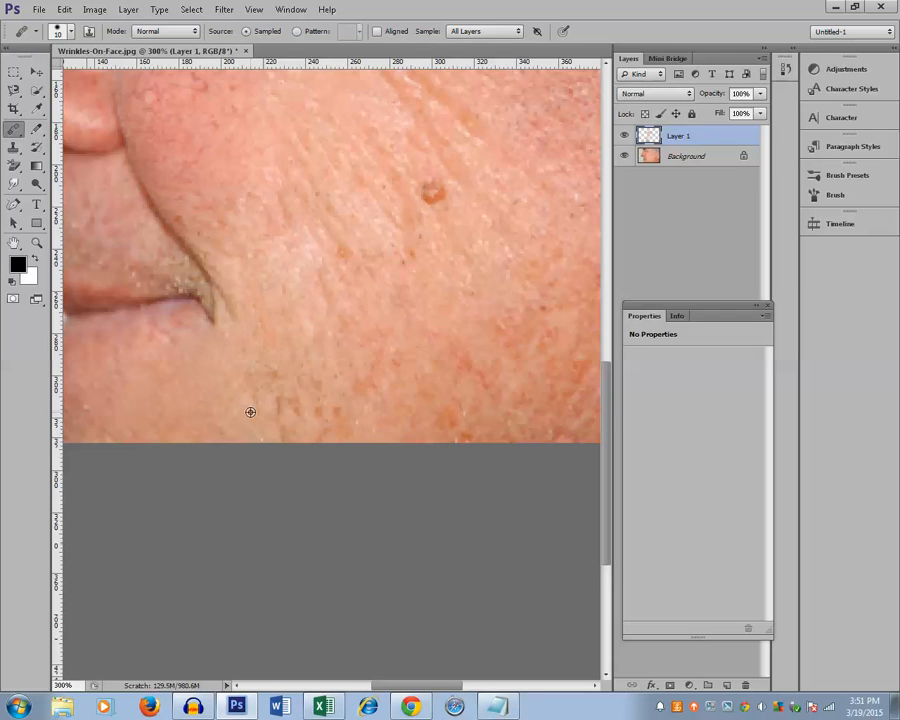
{"action": "mouse_move", "coordinate": [264, 418]}
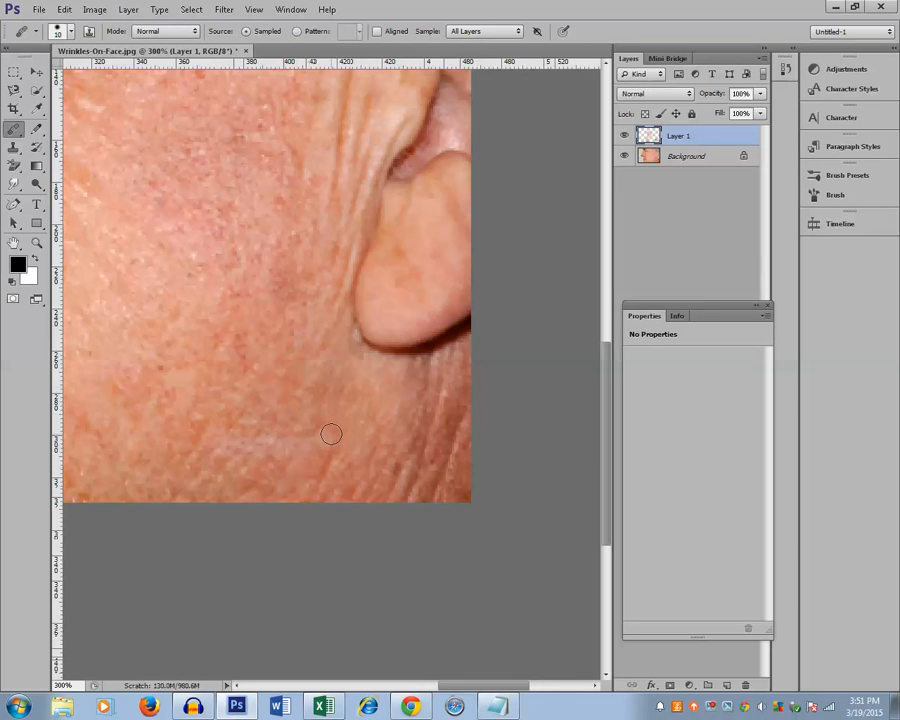
{"action": "mouse_move", "coordinate": [364, 428]}
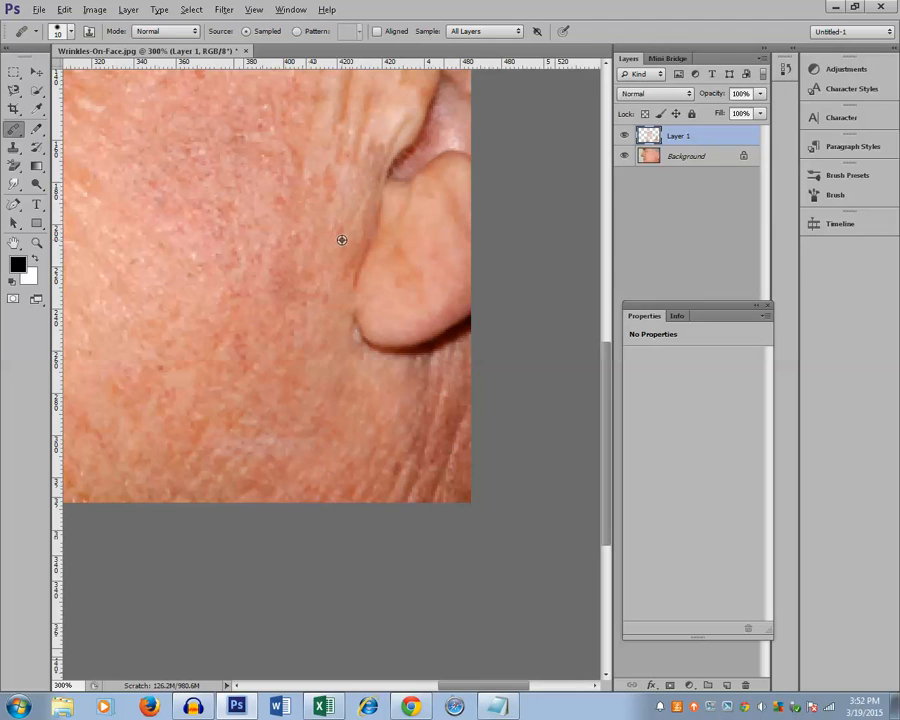
{"action": "mouse_move", "coordinate": [380, 168]}
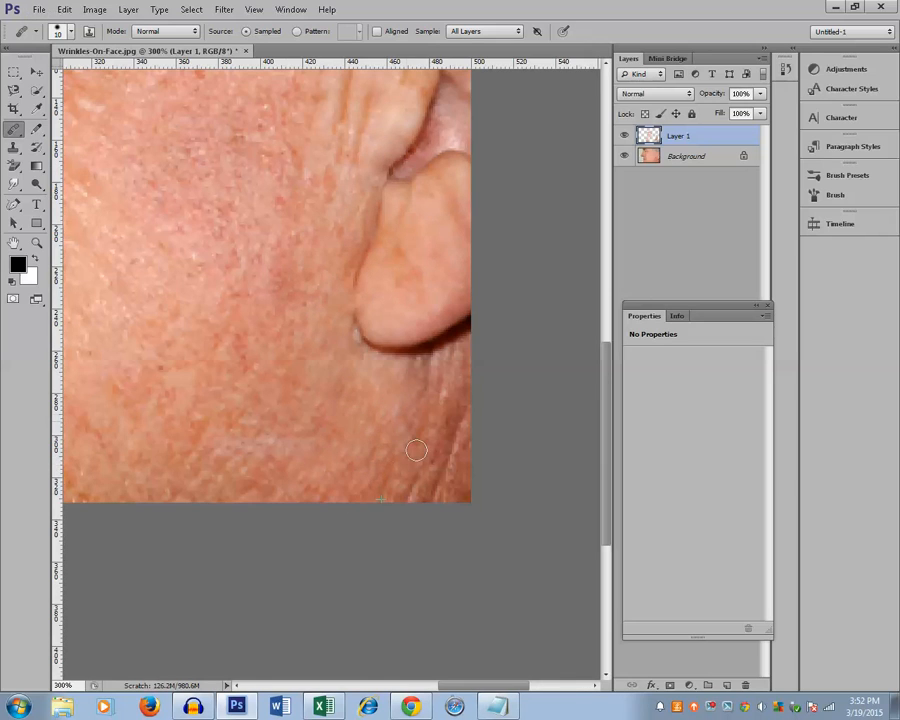
Step: Switch to the Zoom tool after brushing the skin lines near the ear
{"action": "left_click", "coordinate": [418, 450]}
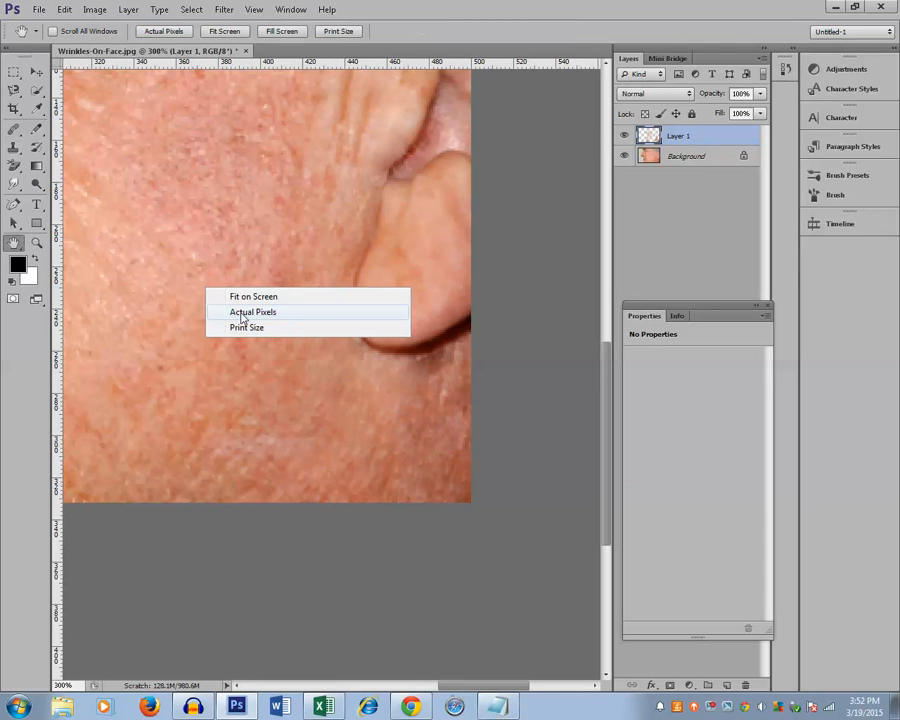
Step: Fit the whole retouched portrait on screen to review the result
{"action": "left_click", "coordinate": [252, 312]}
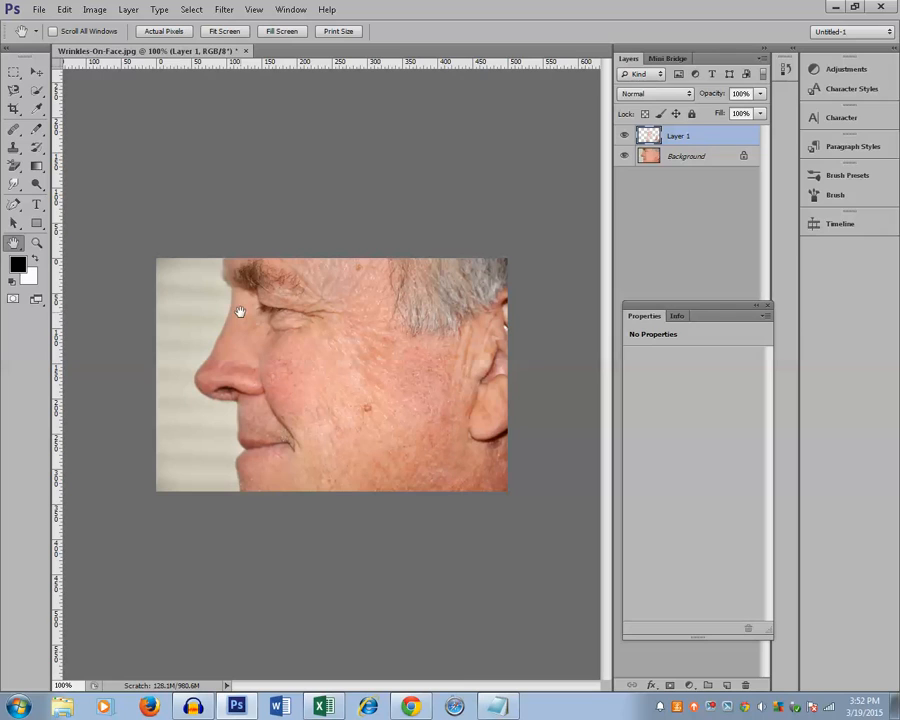
{"action": "mouse_move", "coordinate": [410, 432]}
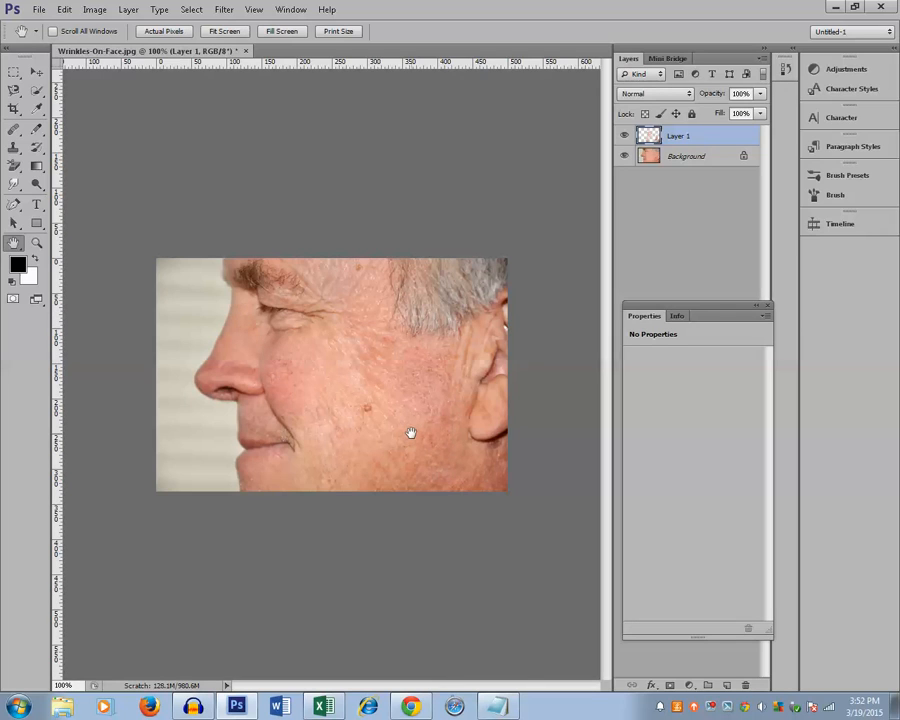
{"action": "mouse_move", "coordinate": [392, 344]}
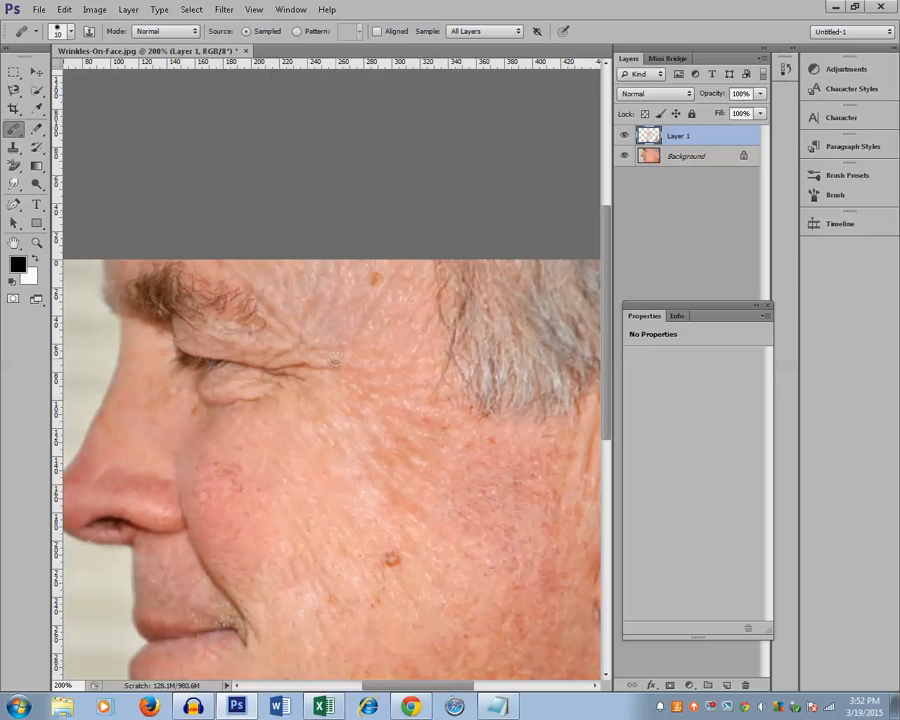
{"action": "mouse_move", "coordinate": [270, 312]}
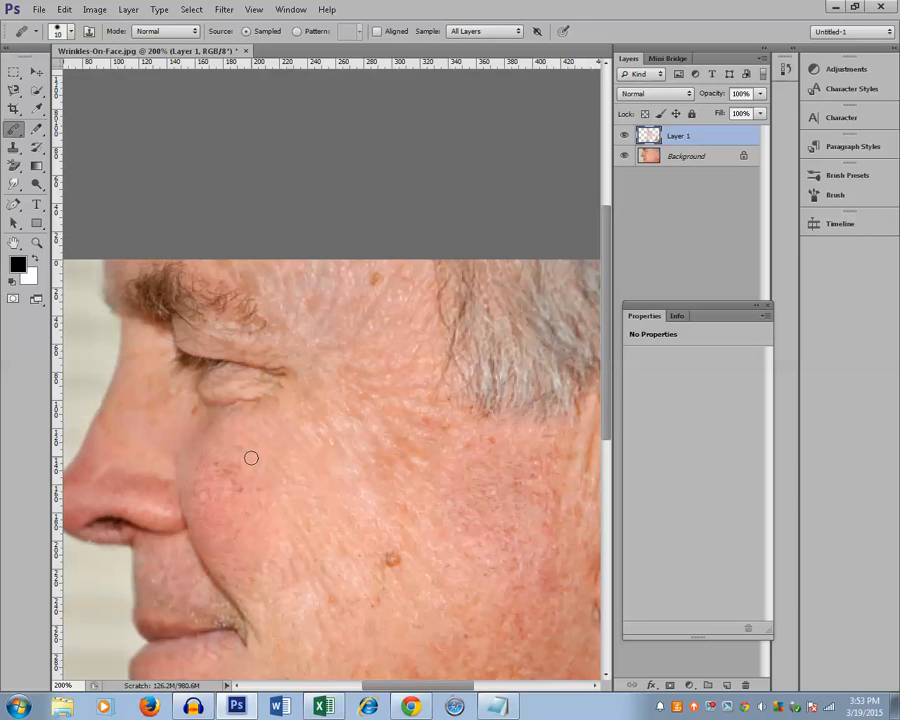
{"action": "mouse_move", "coordinate": [416, 480]}
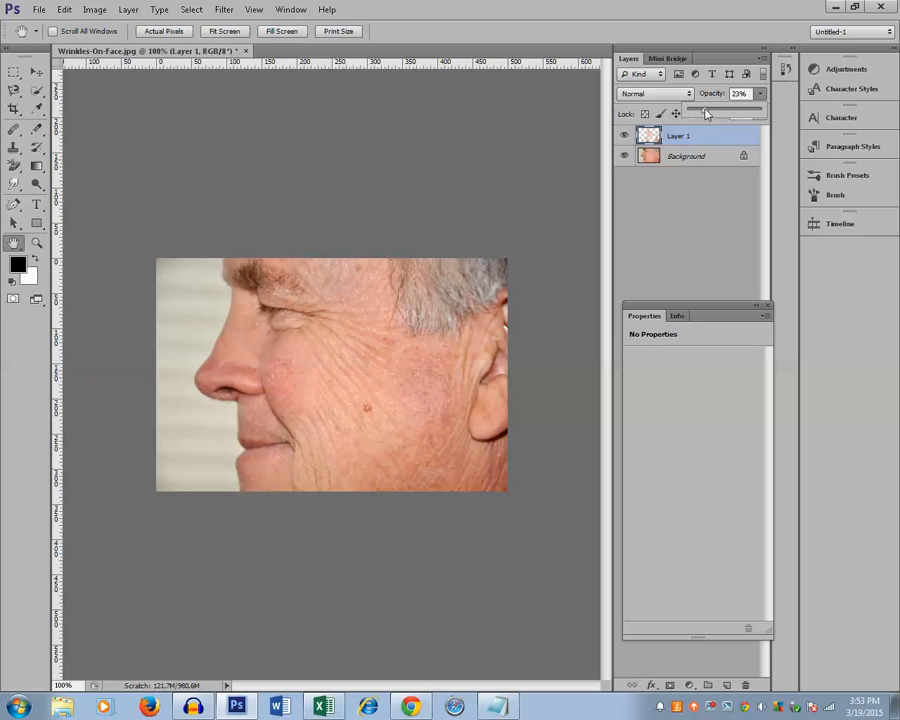
{"action": "left_click_drag", "start_coordinate": [704, 110], "coordinate": [736, 110]}
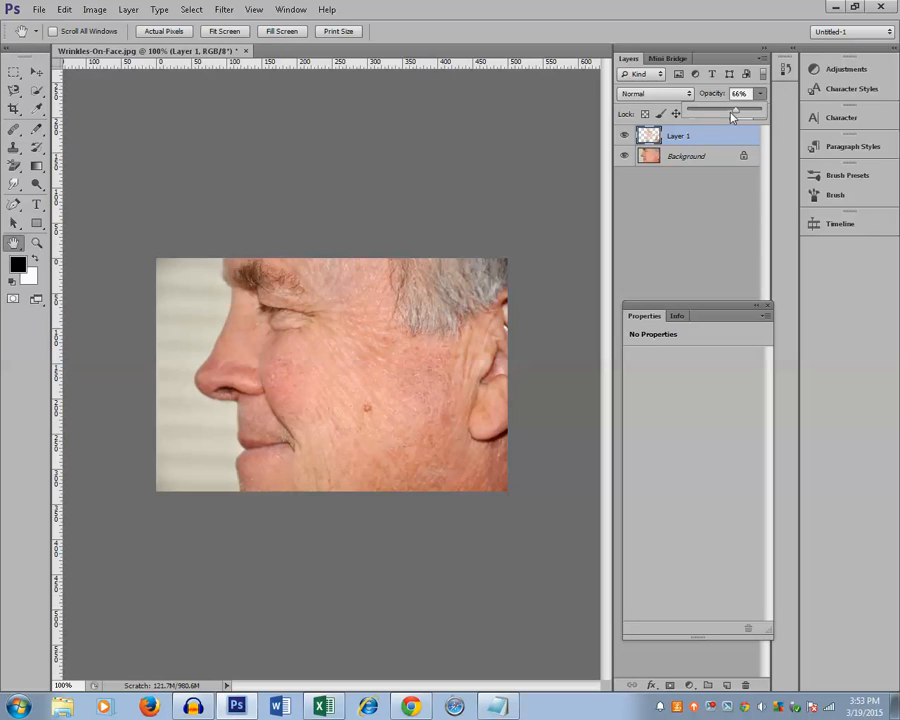
{"action": "left_click_drag", "start_coordinate": [736, 112], "coordinate": [688, 112]}
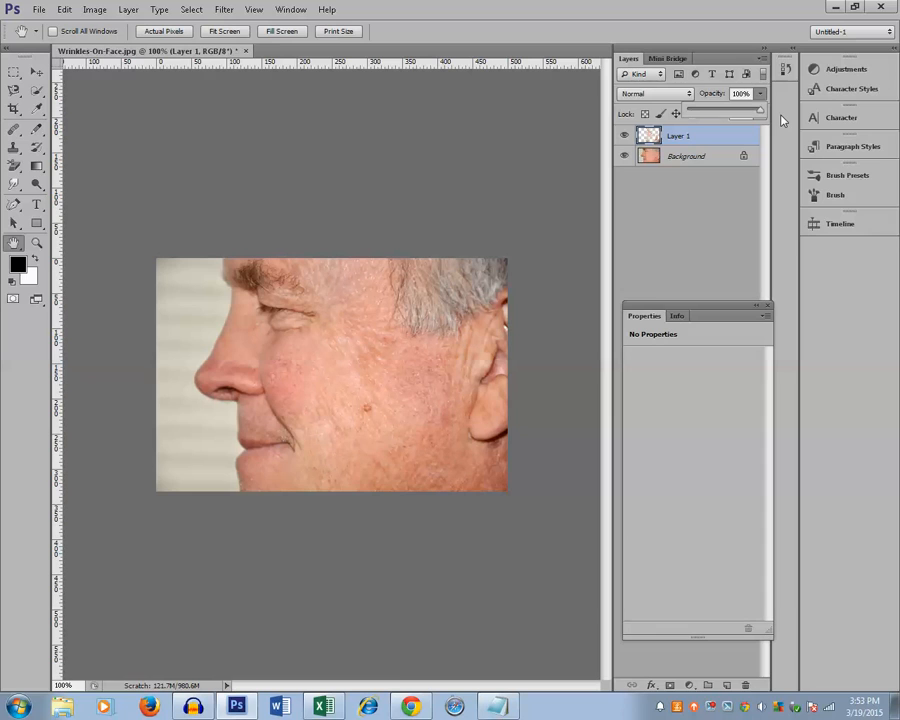
{"action": "mouse_move", "coordinate": [460, 330]}
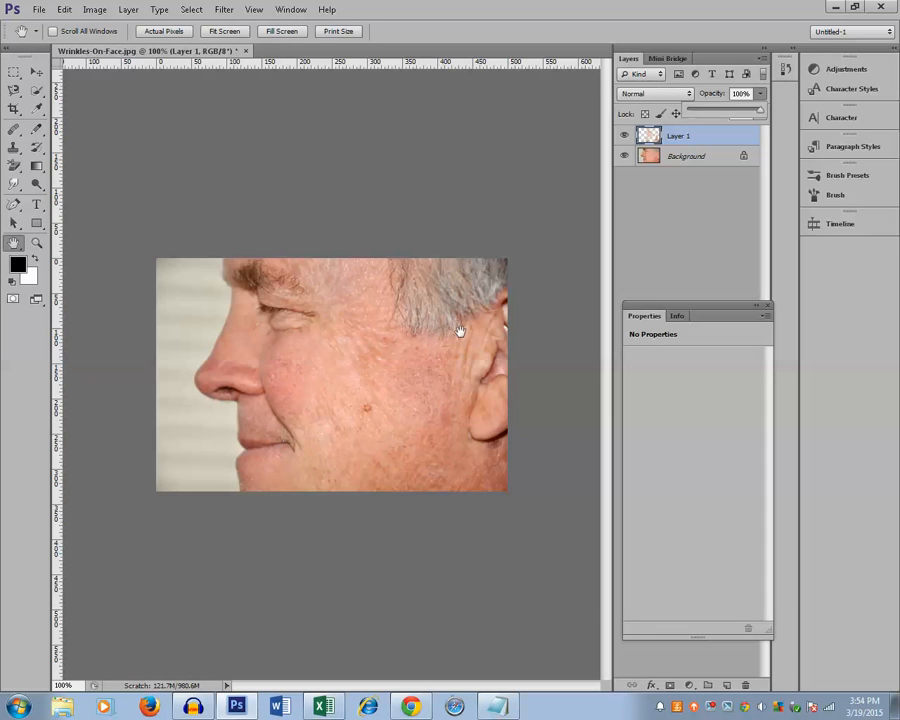